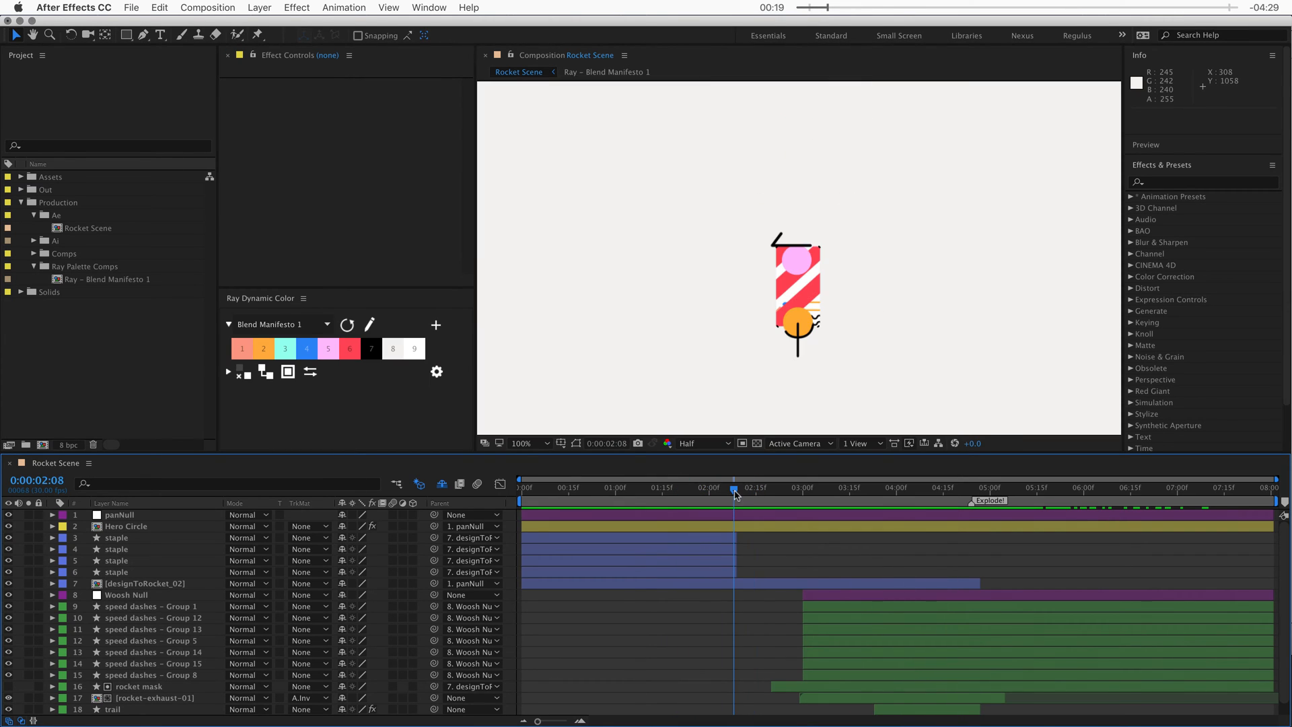
Step: Scrub the Rocket Scene timeline to preview the rocket, then select the Assets folder
drag(733, 488, 847, 487)
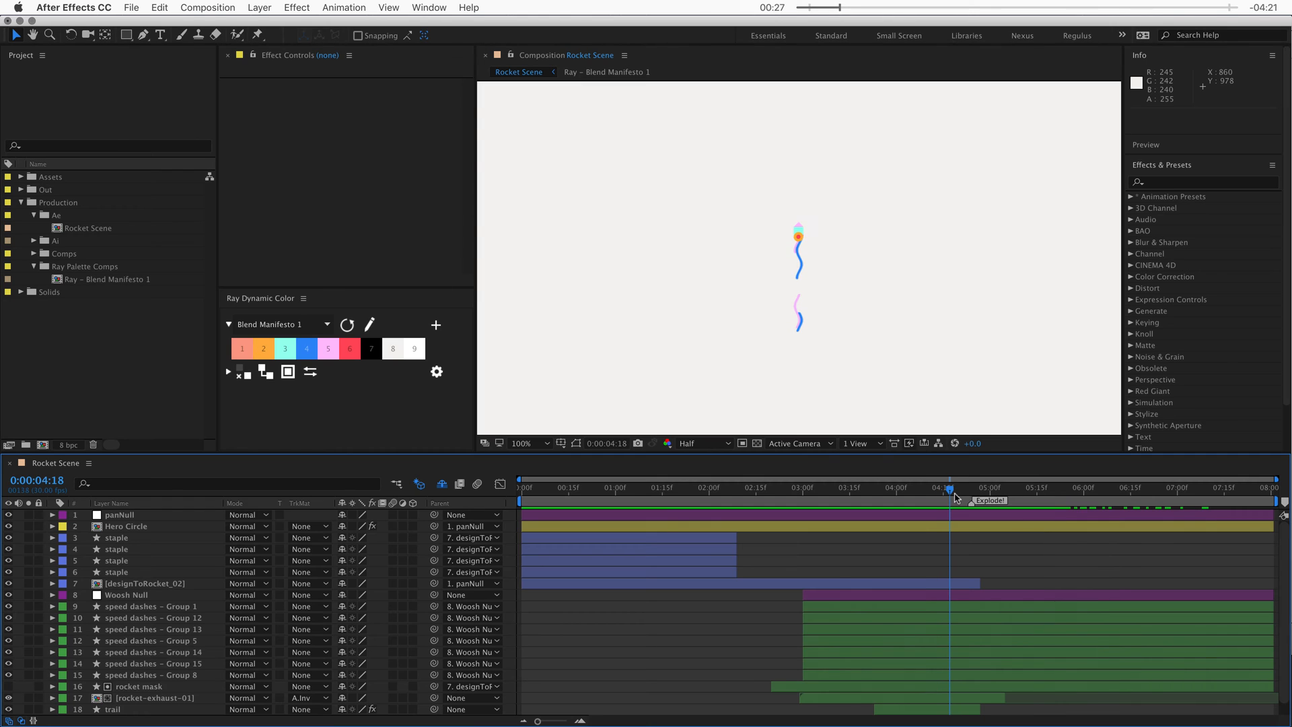
click(19, 176)
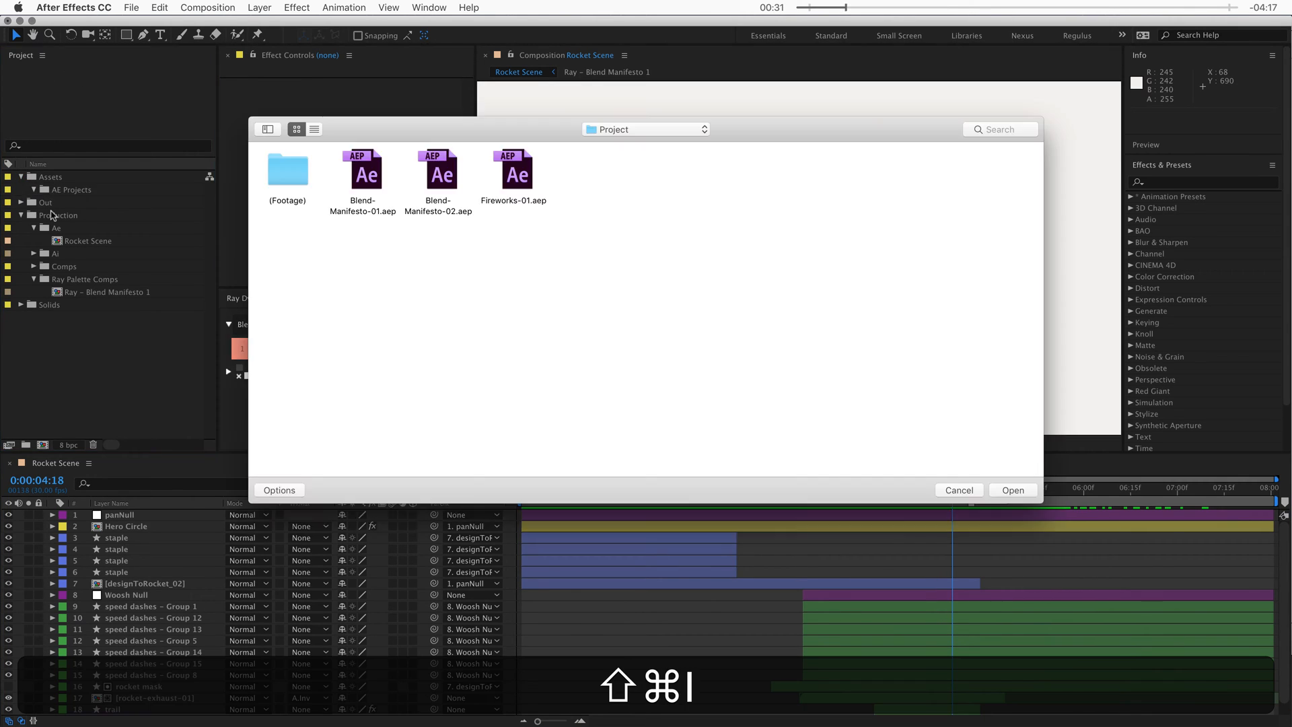
Step: Import Fireworks-01.aep into the Assets folder
click(1013, 489)
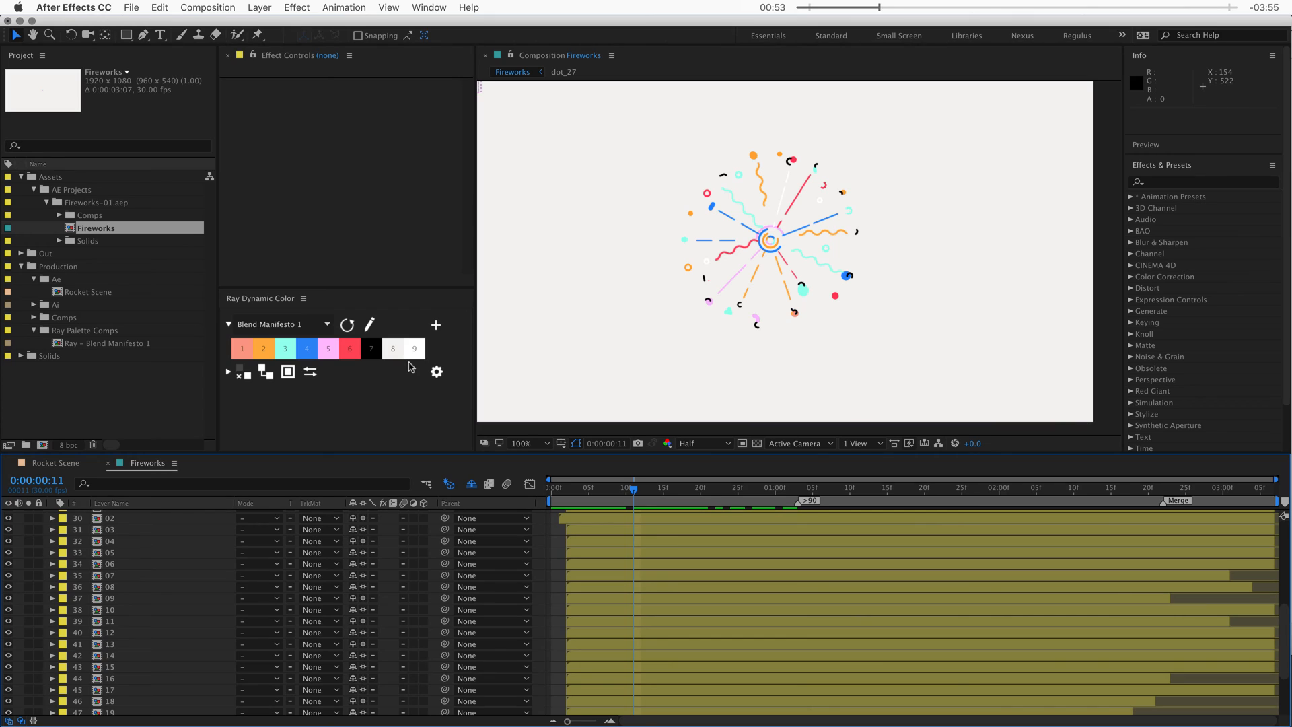
mouse_move(162, 396)
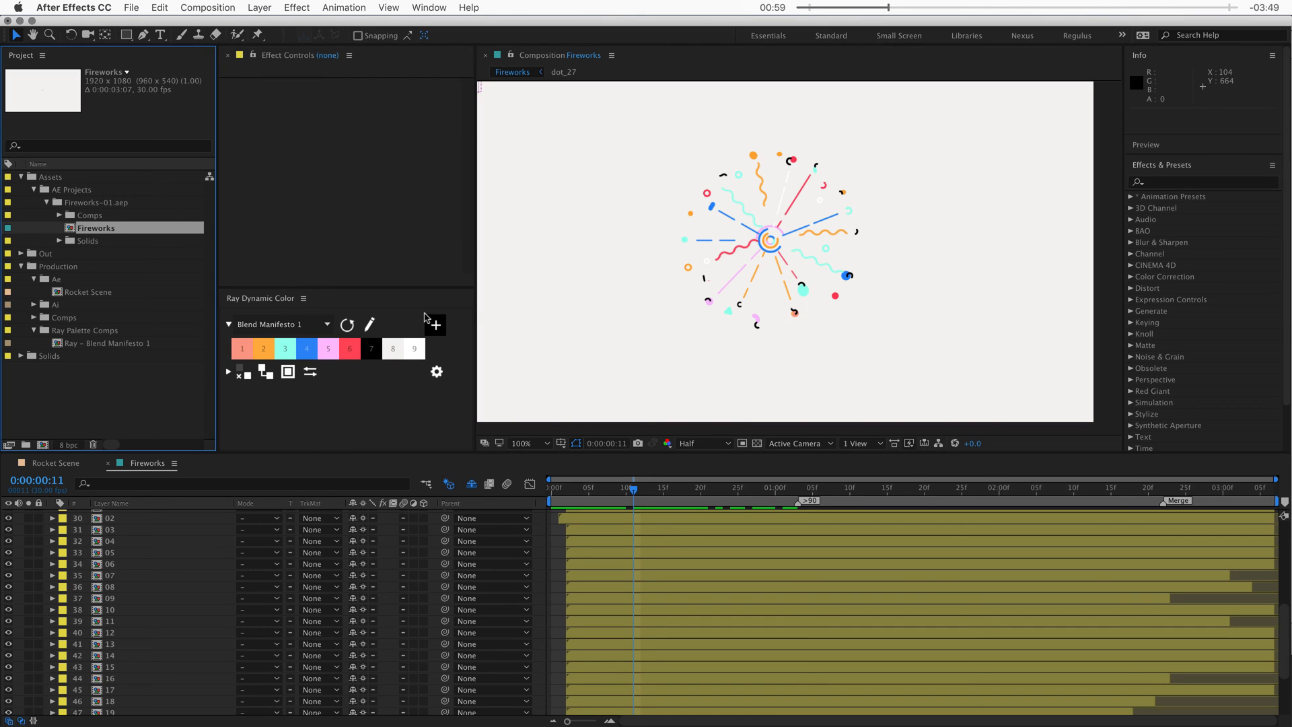
mouse_move(435, 324)
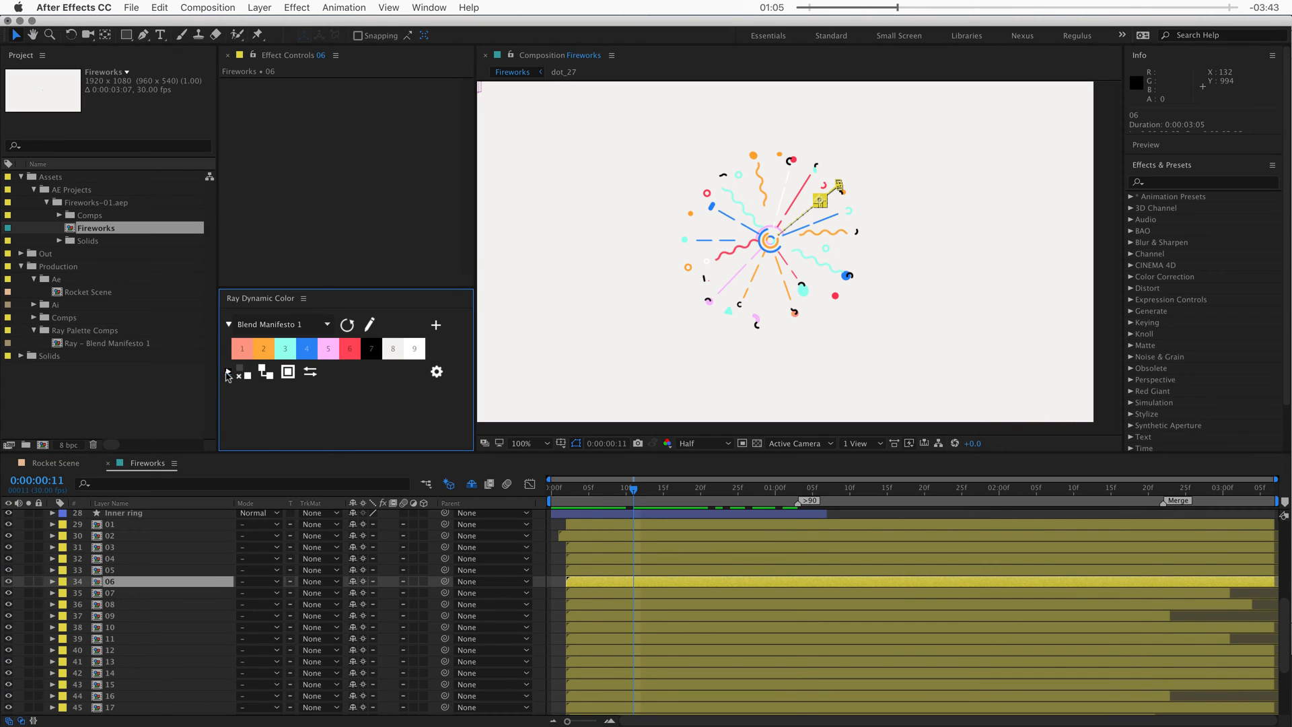
Step: Expand Ray Dynamic Color's extra options and enable Recurse nested comps
click(229, 372)
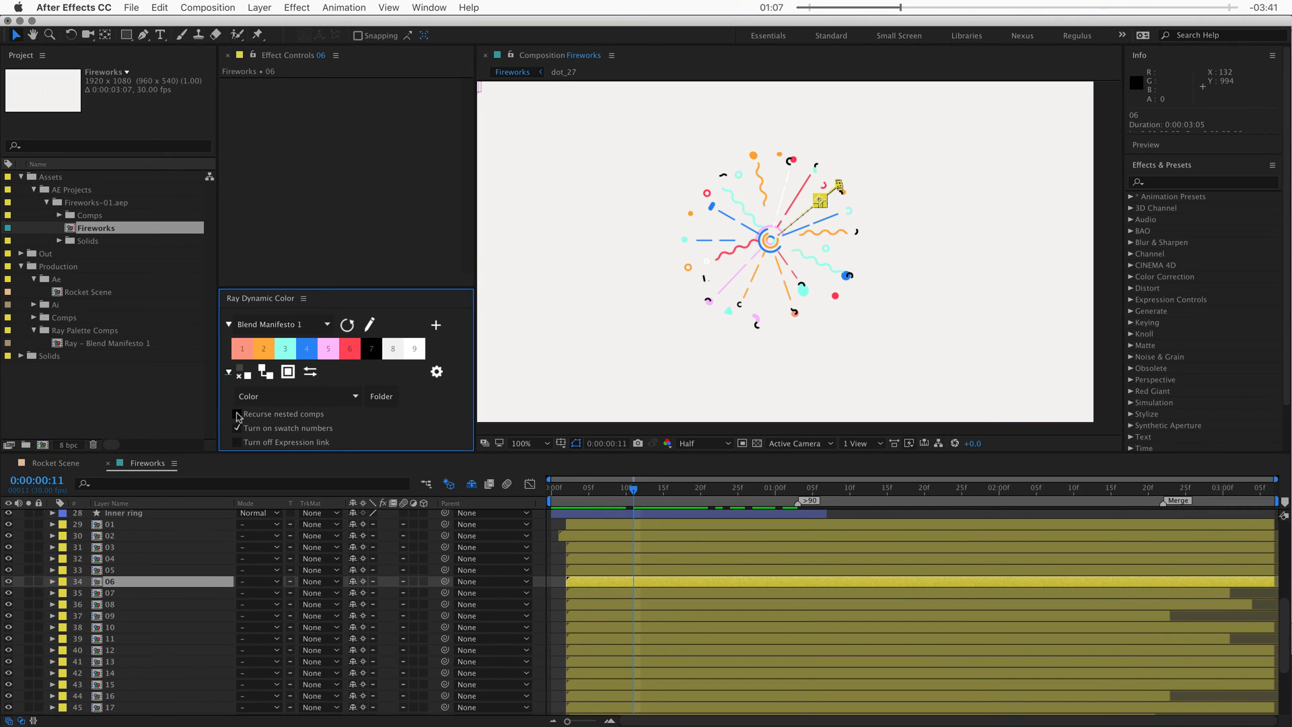
click(238, 412)
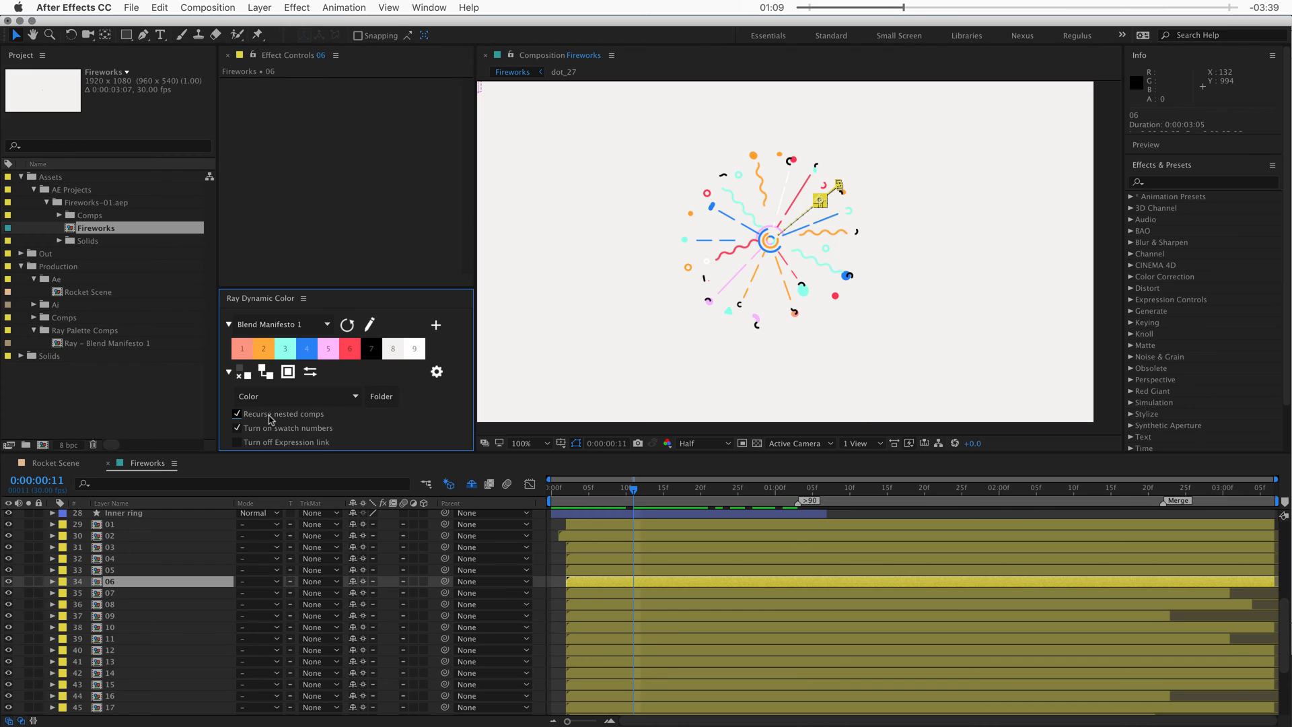
click(238, 428)
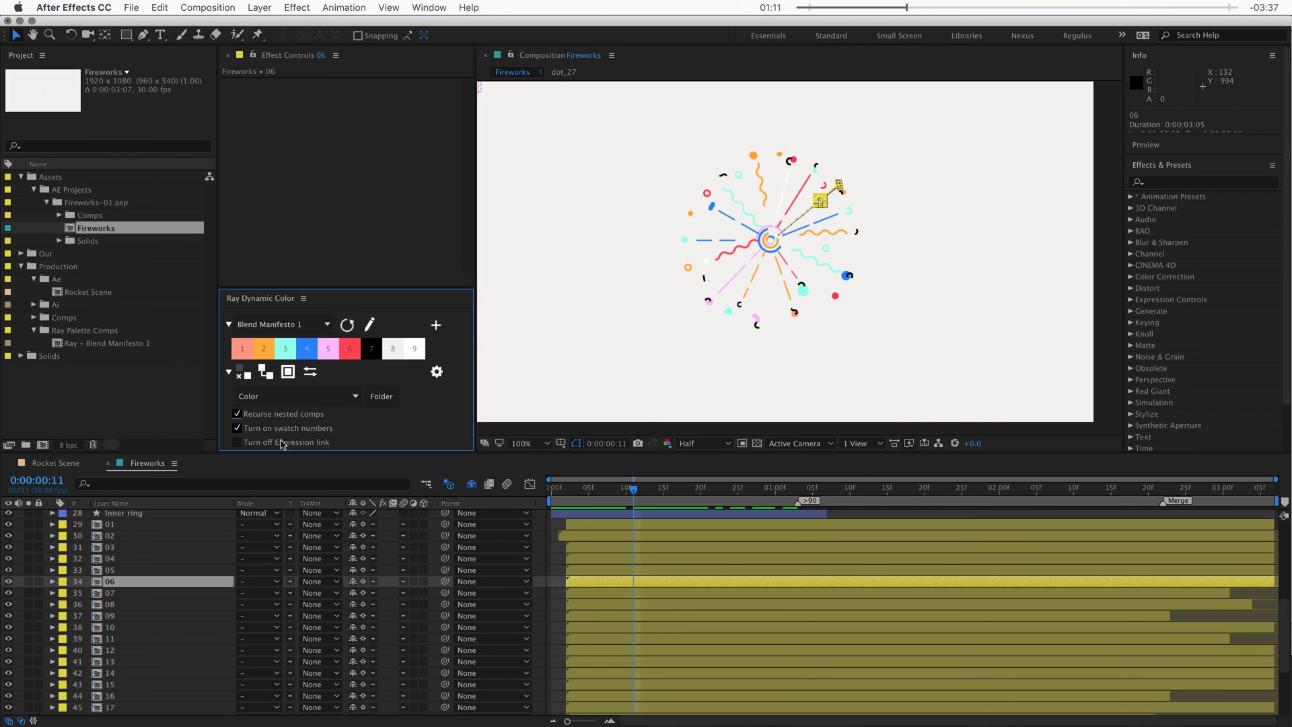
click(238, 441)
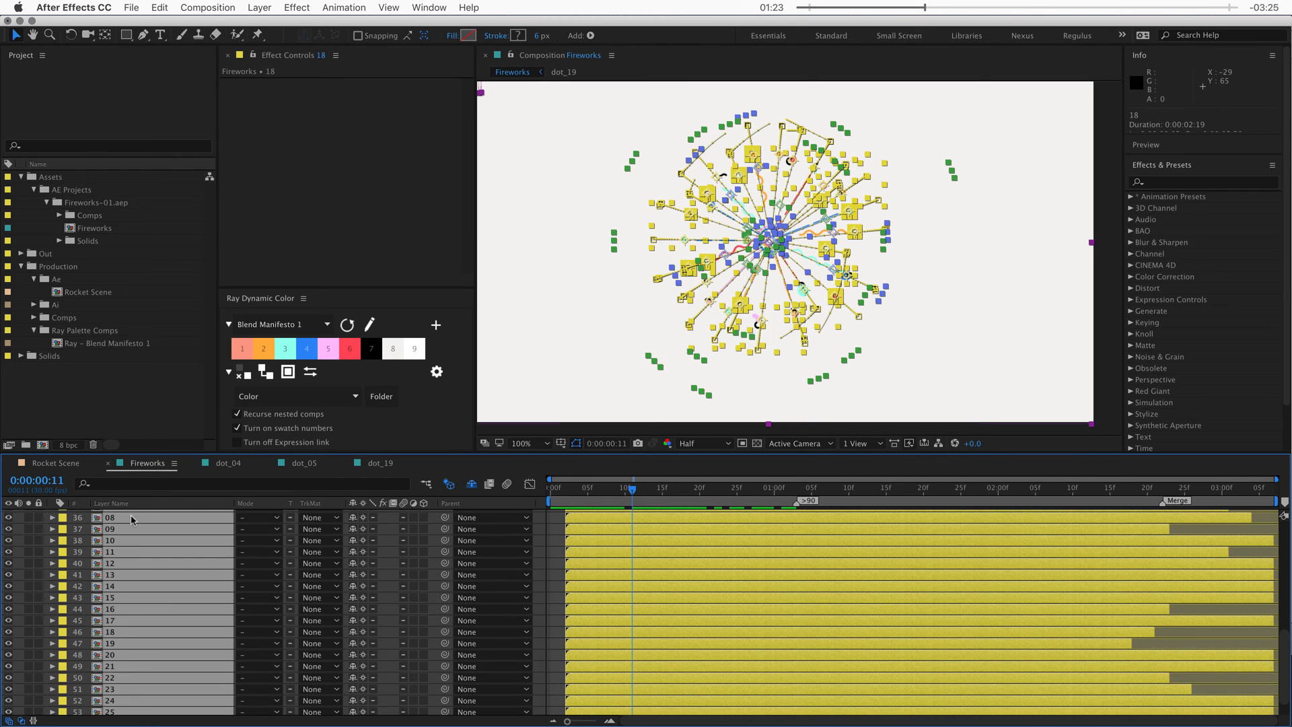
Step: Create a palette named 'Fireworks' from the selected layers, linking its 10 colours
click(436, 323)
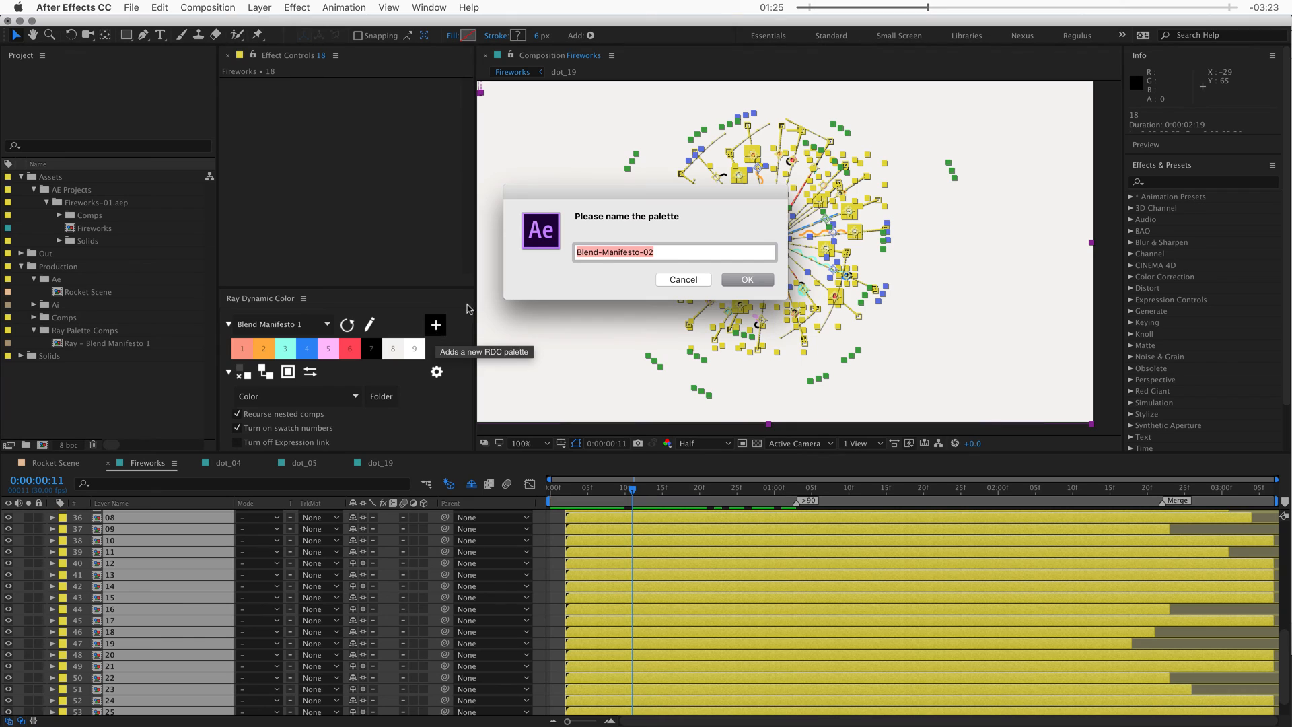
text(F)
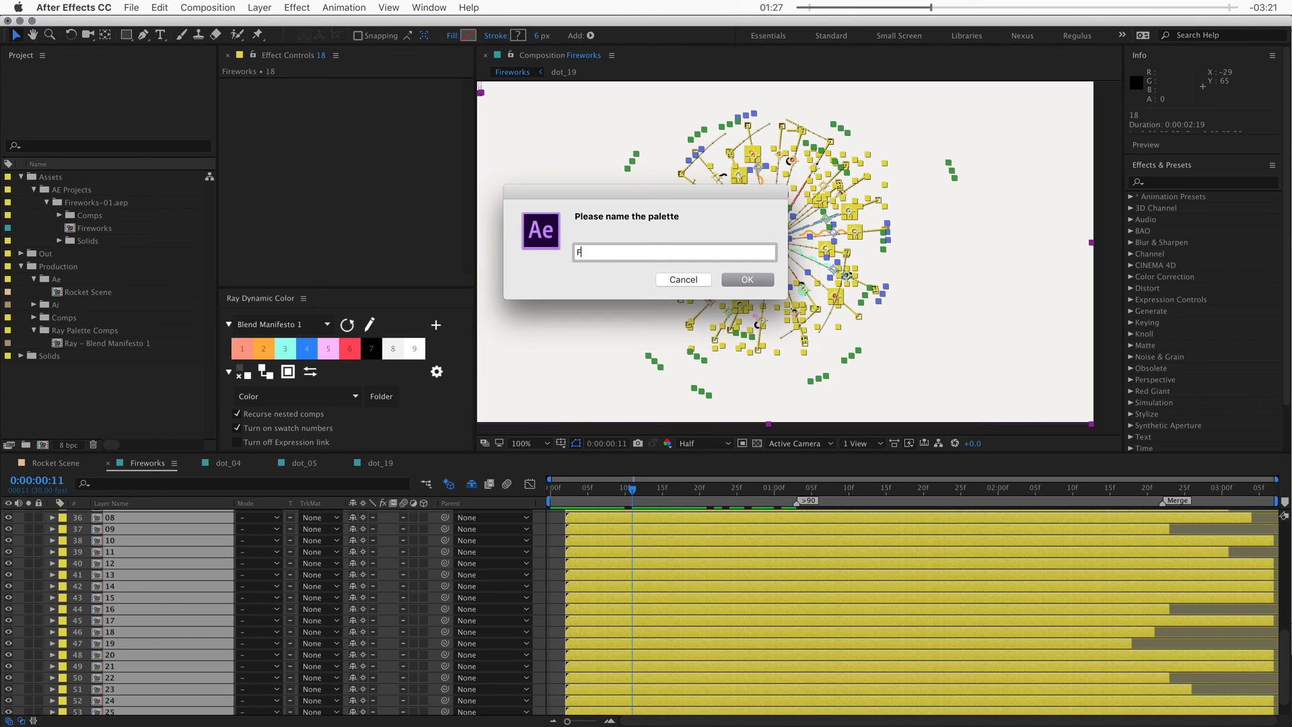
click(746, 279)
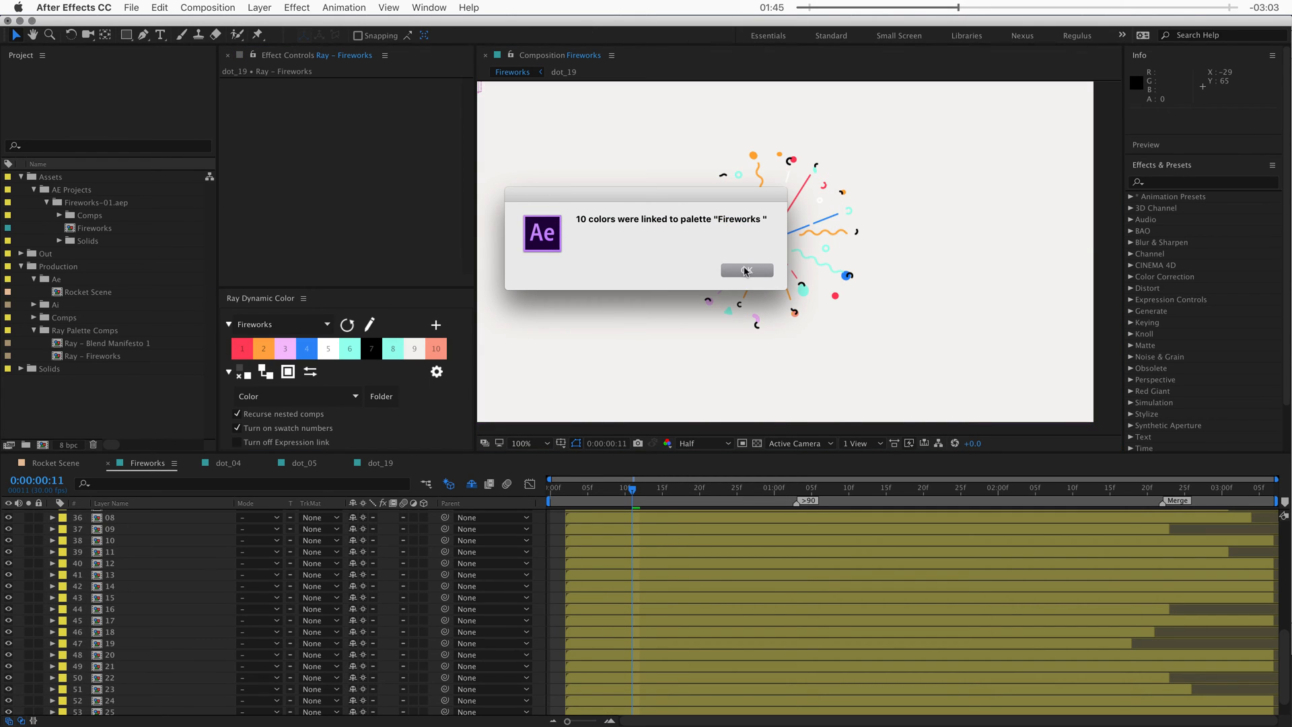
click(745, 270)
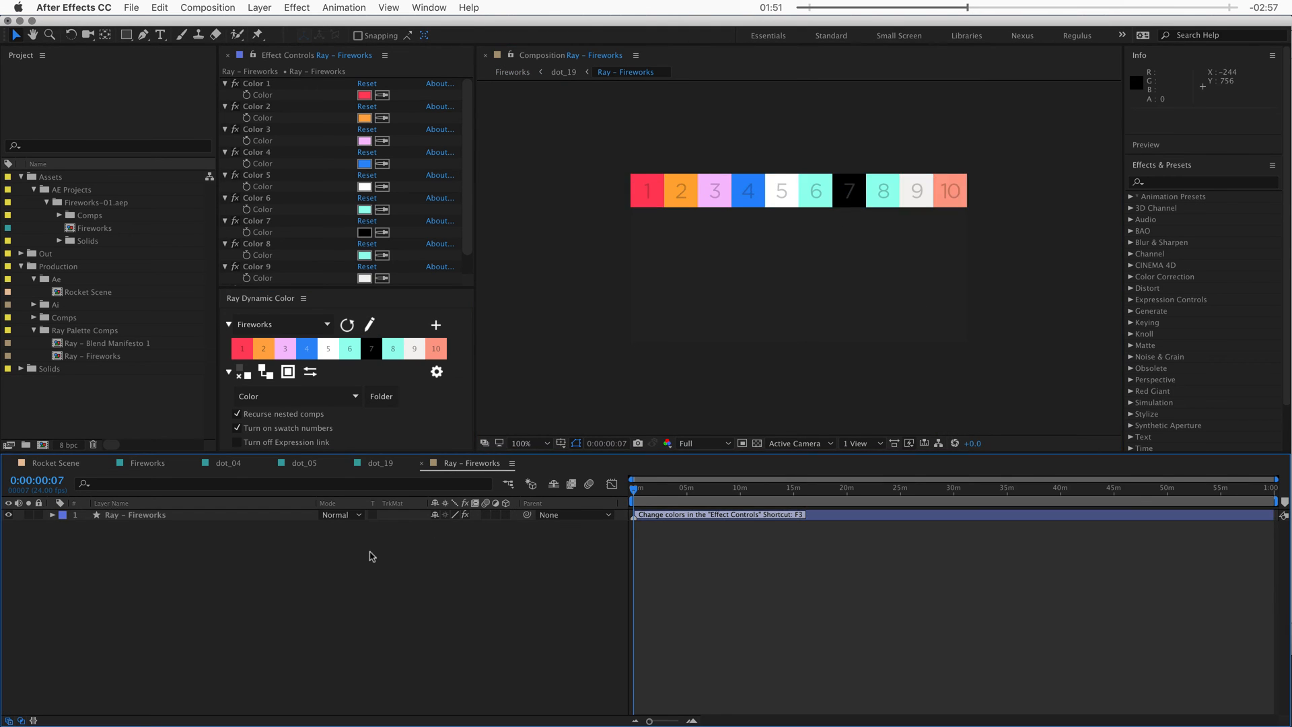
mouse_move(813, 182)
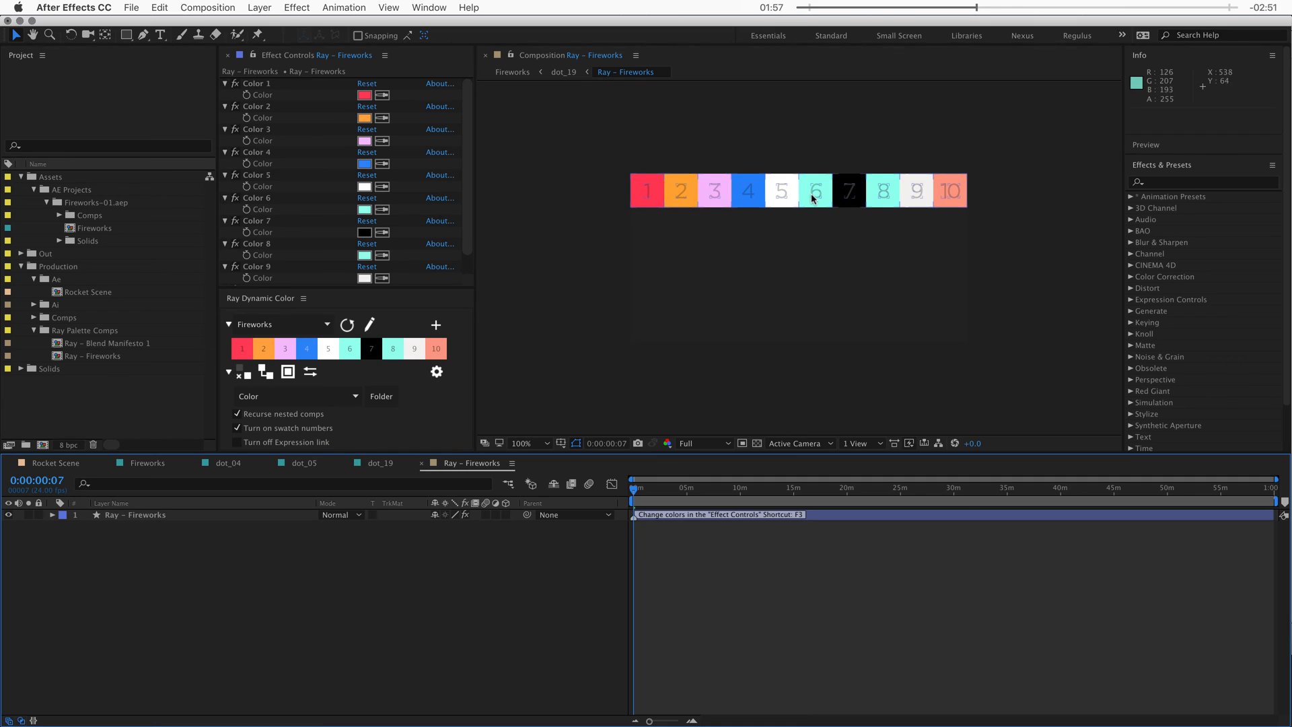
mouse_move(418, 223)
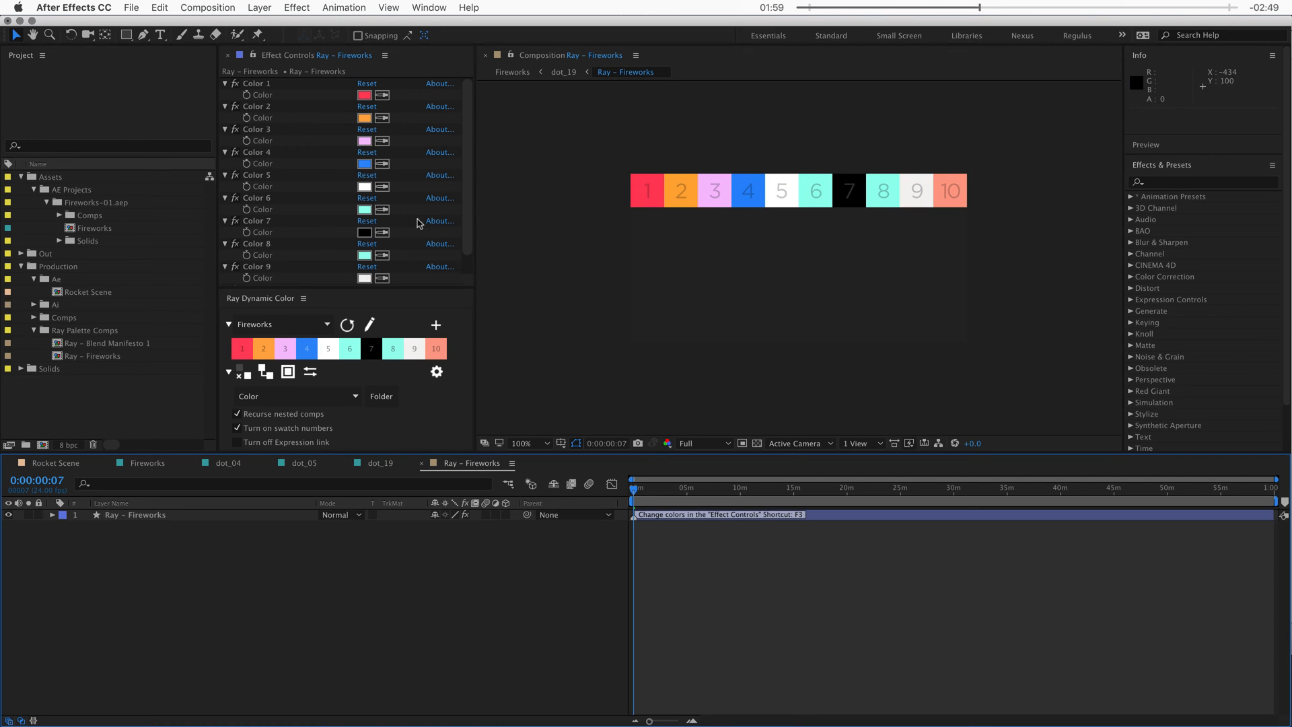
mouse_move(418, 223)
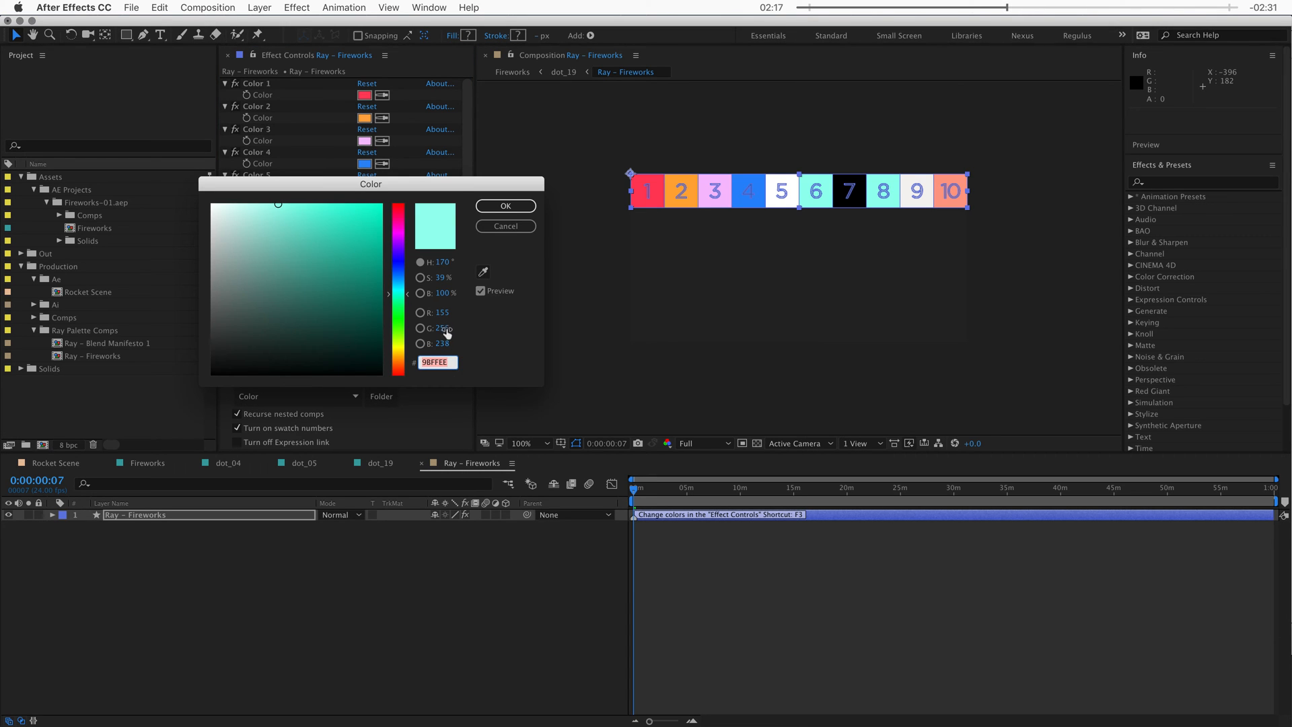
Step: Open one of the Fireworks palette swatch colours for inspection
click(505, 205)
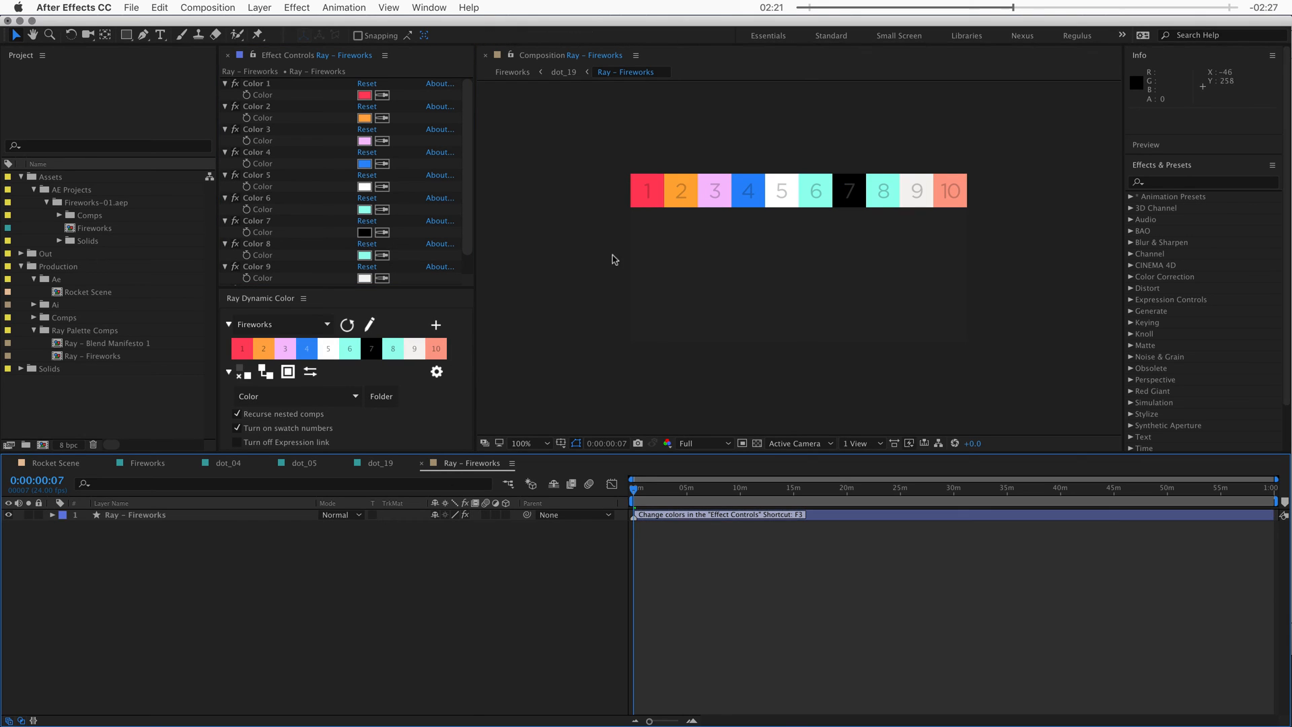
mouse_move(972, 202)
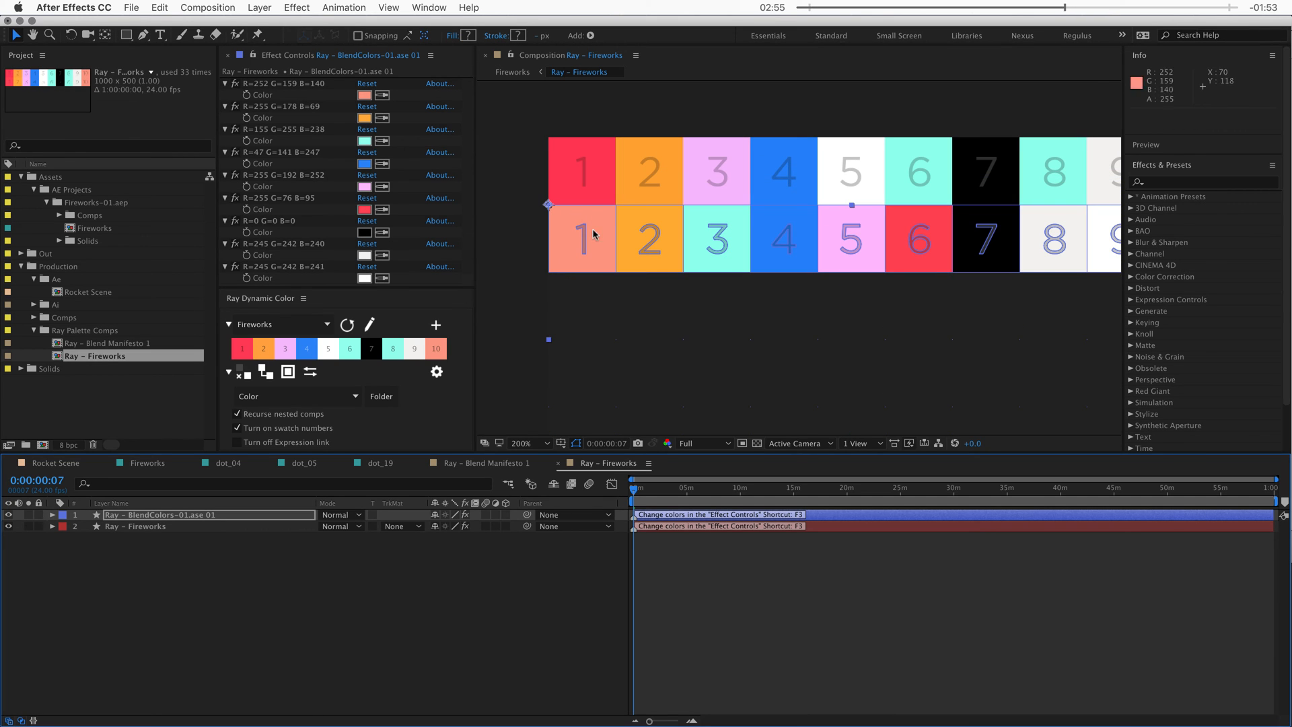
mouse_move(608, 176)
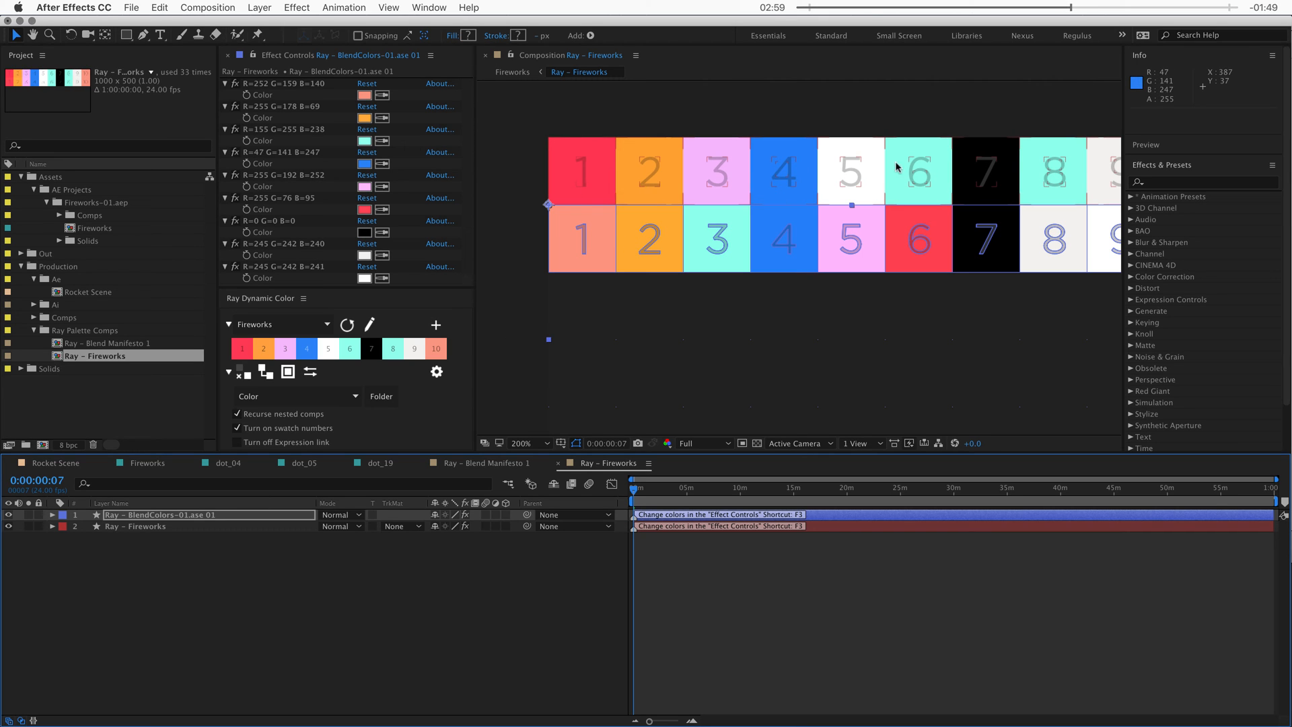
mouse_move(927, 206)
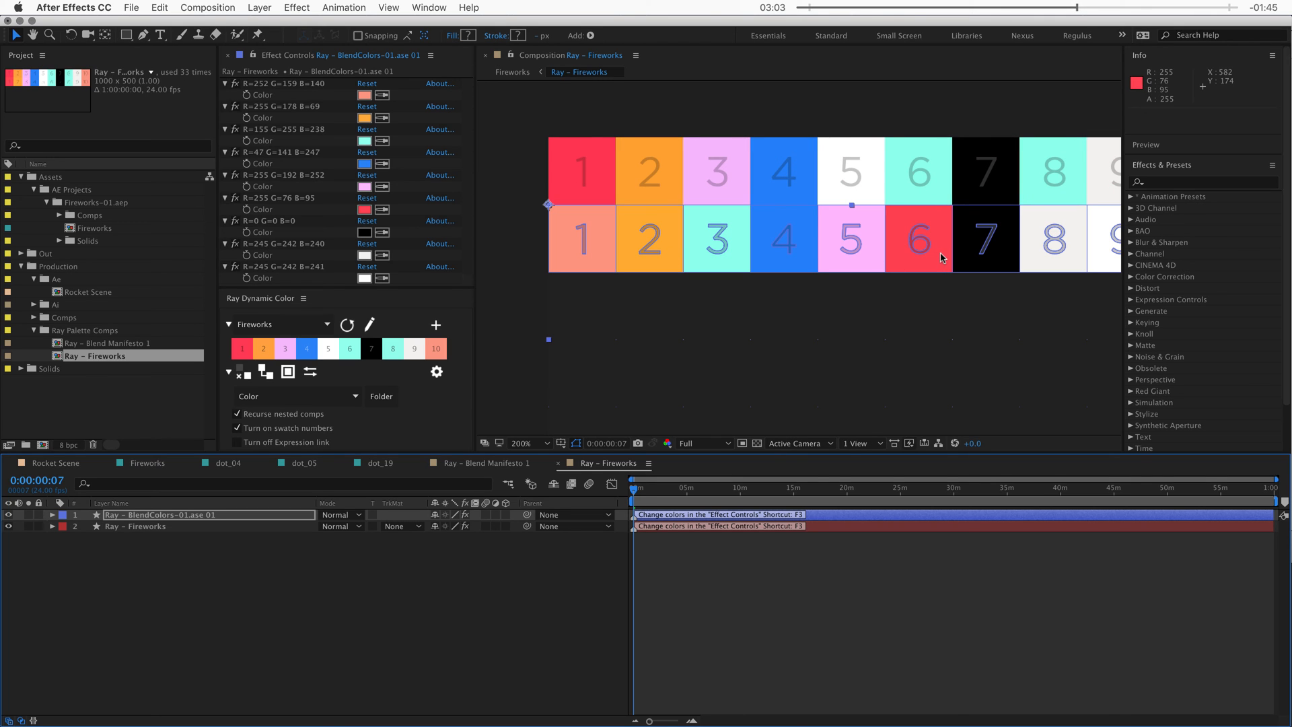
Step: Add the BlendColors palette layer to the Ray – Fireworks comp
click(280, 198)
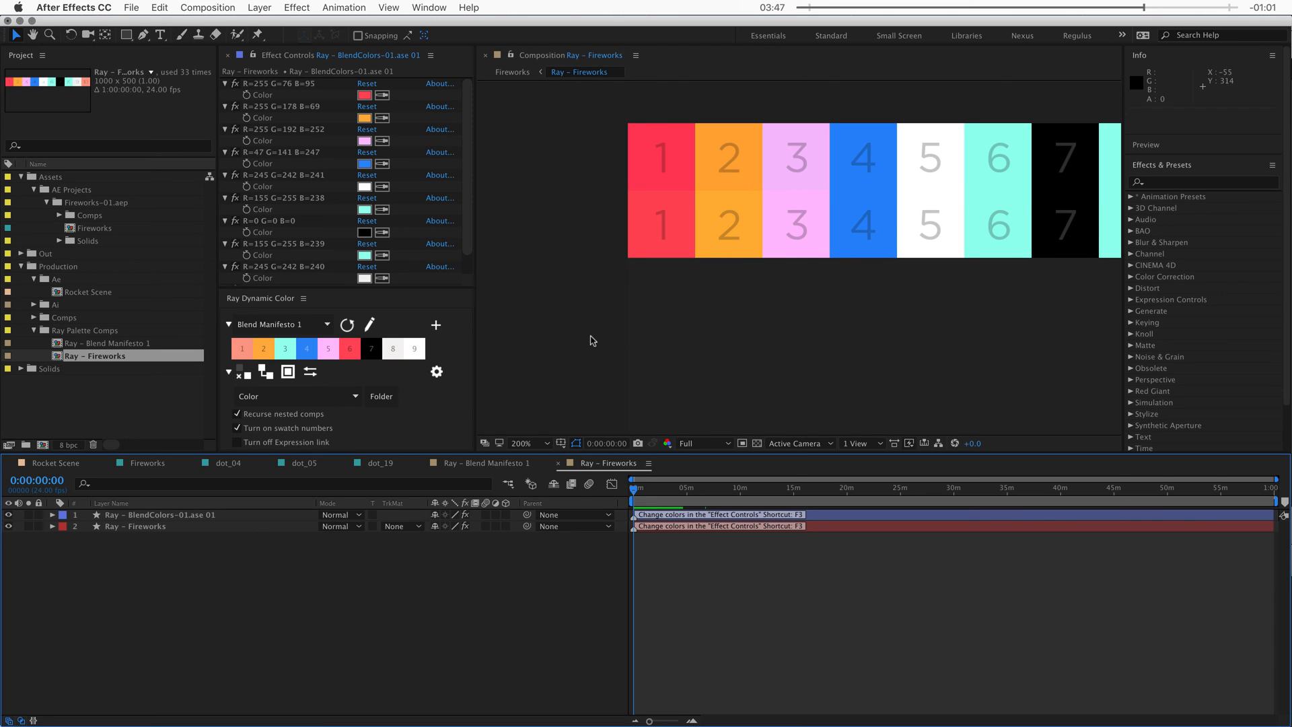
mouse_move(634, 474)
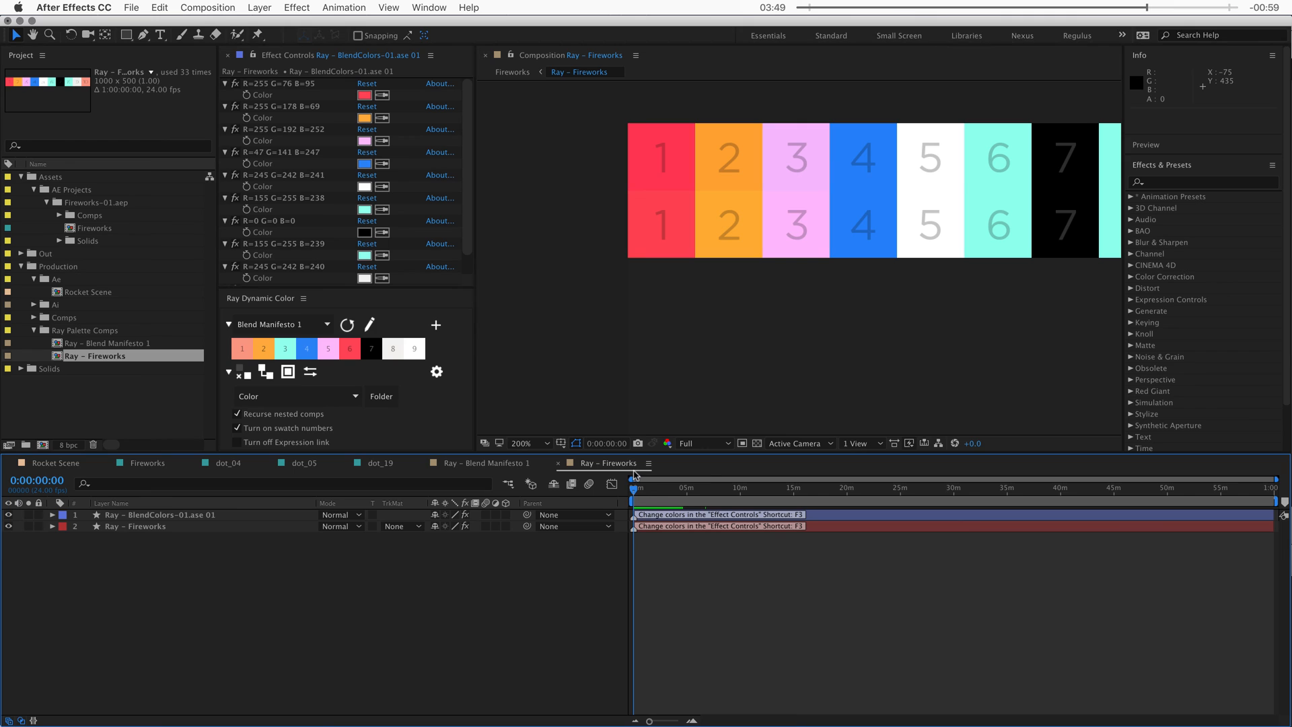
Step: Close the Ray – Fireworks timeline tab to return to the Fireworks comp
click(136, 525)
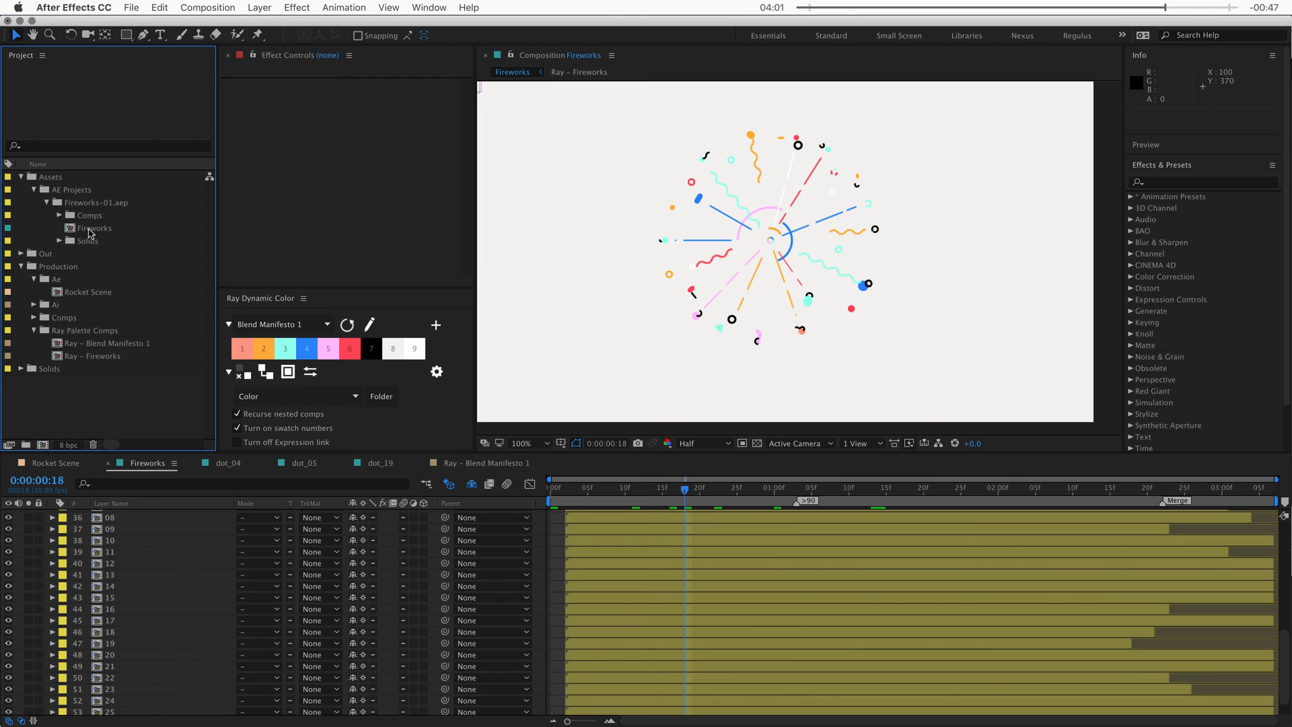
Step: Link the Fireworks comp's colours to Blend Manifesto 1, confirming 144 linked colours
click(94, 228)
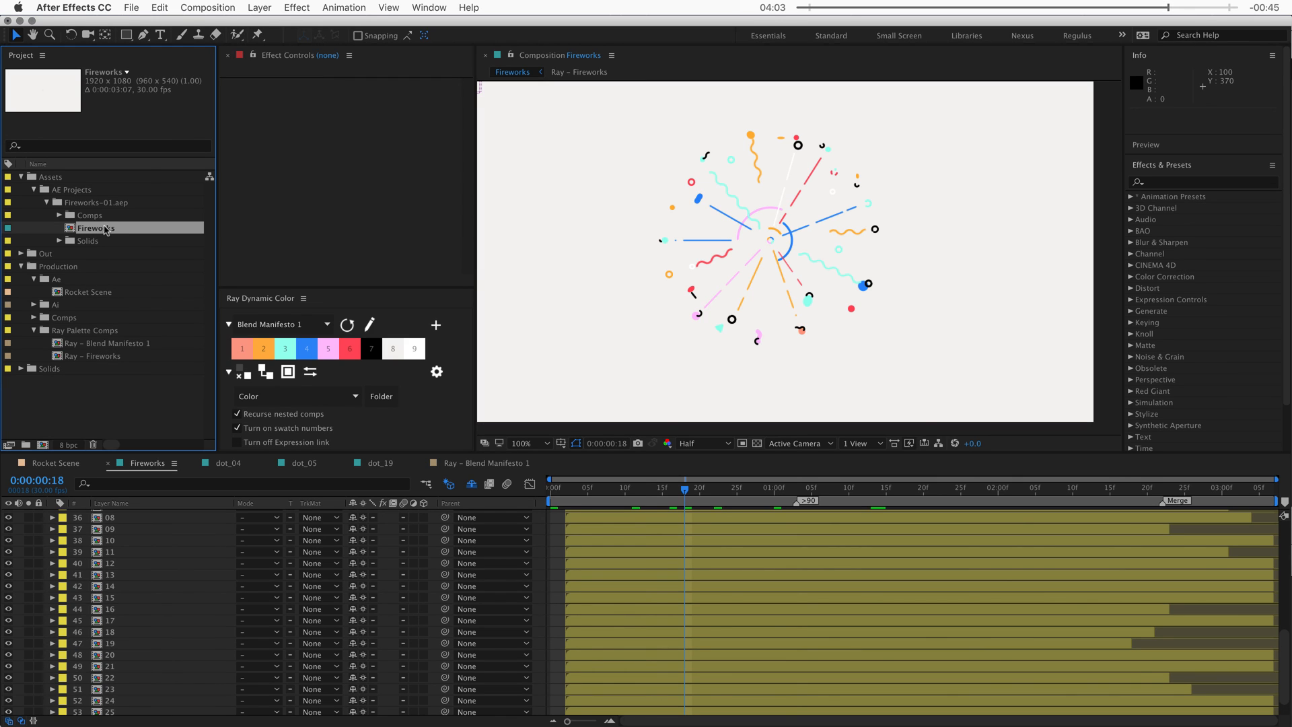
mouse_move(238, 321)
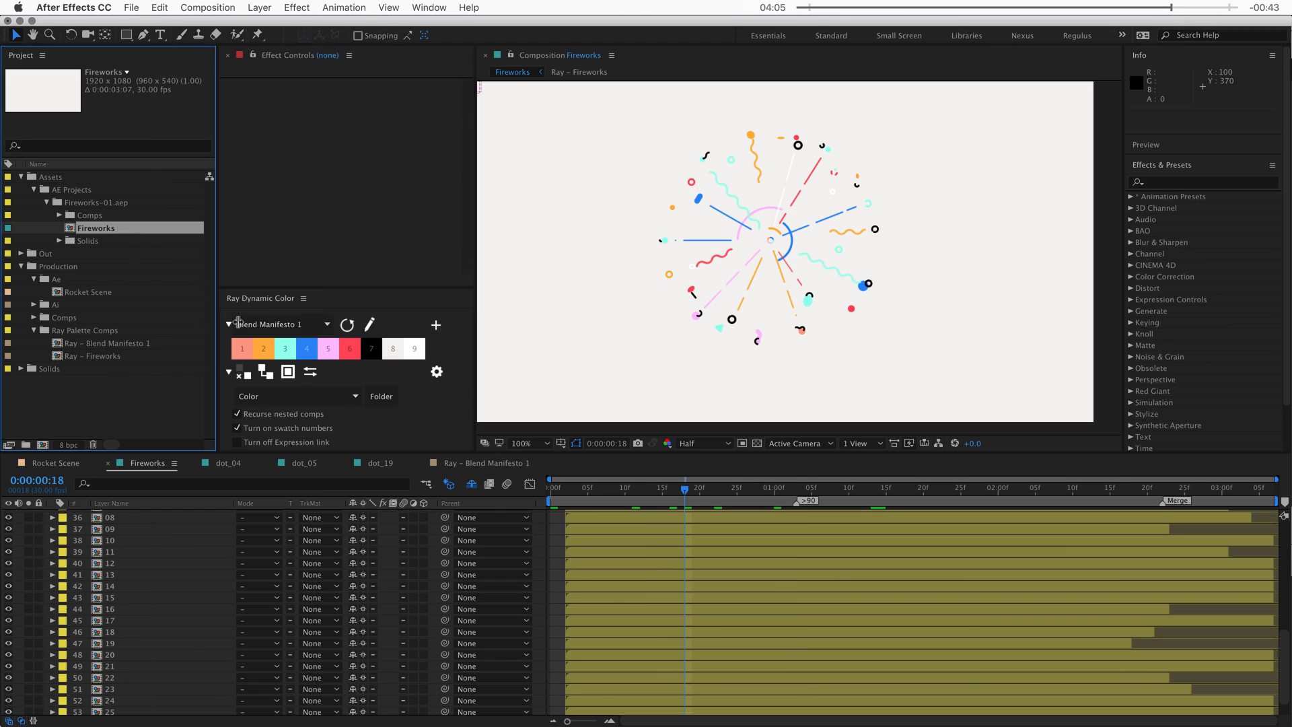
click(283, 323)
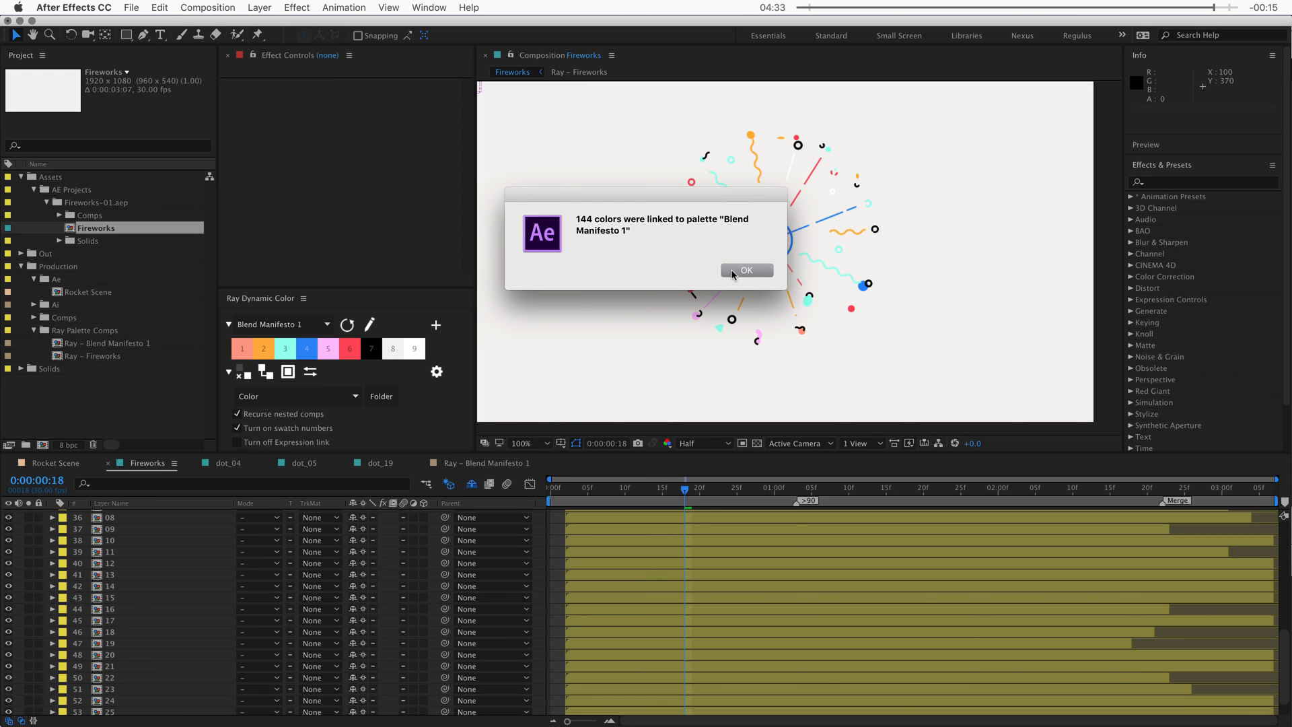
click(745, 271)
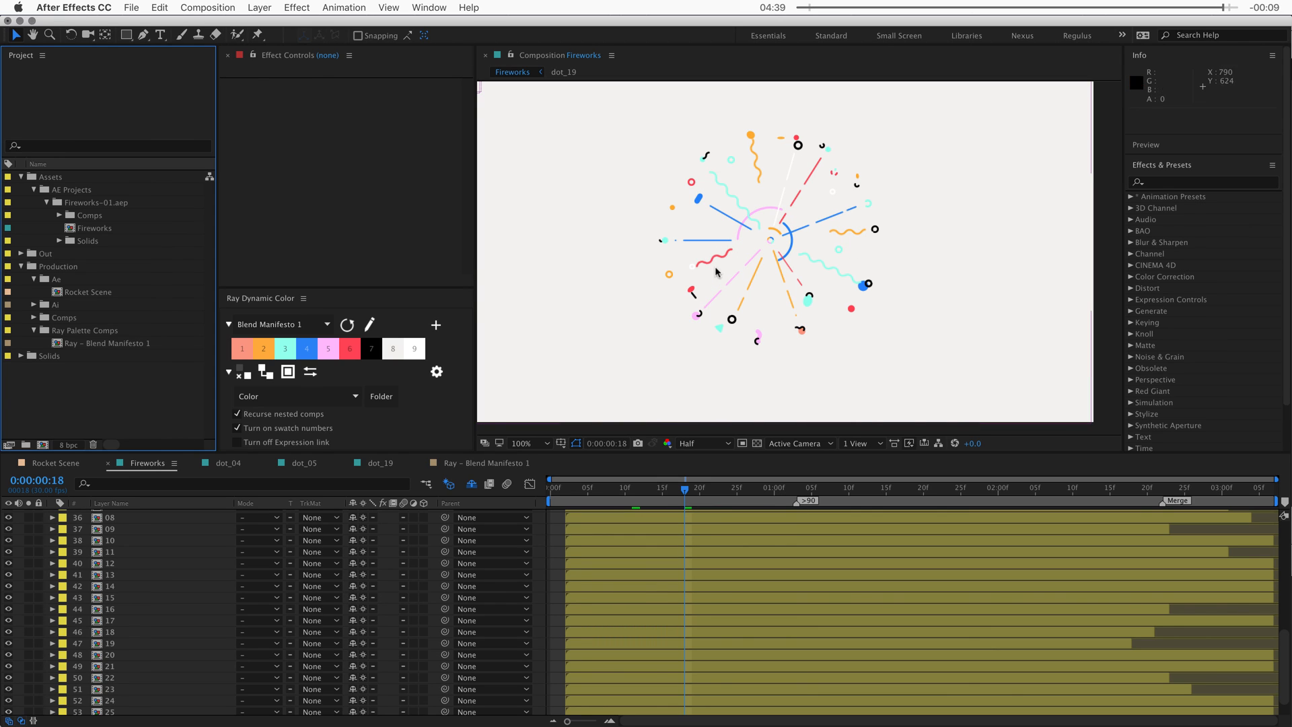
mouse_move(834, 280)
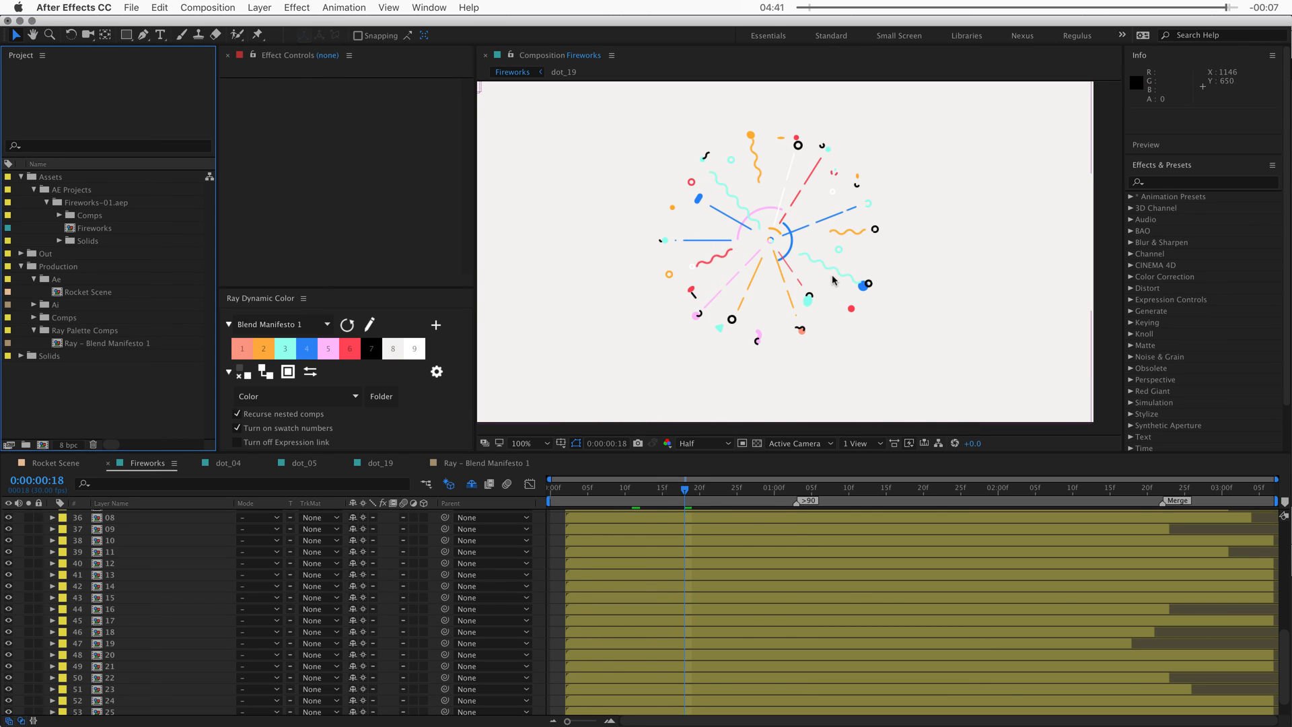